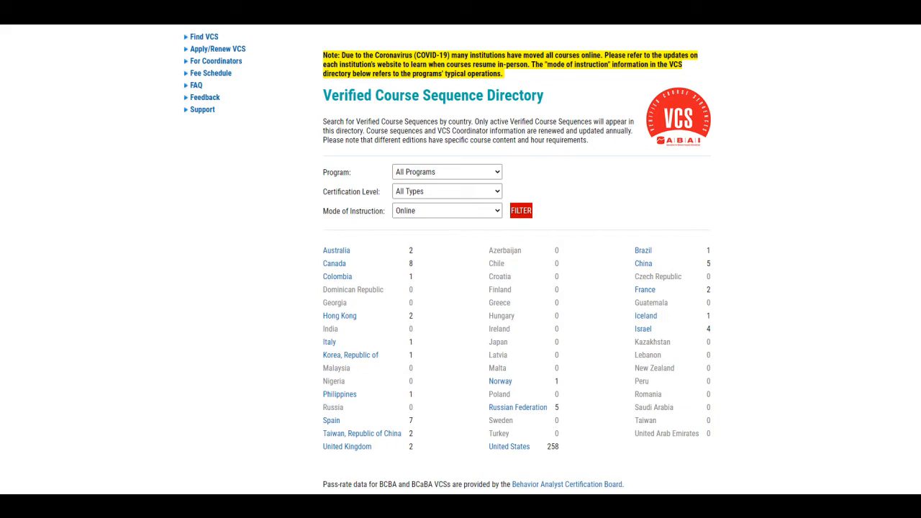
# Step: Open Nova Southeastern's M.S. in Counseling listing and expand its Applied Behavior Analysis courses
pyautogui.click(509, 446)
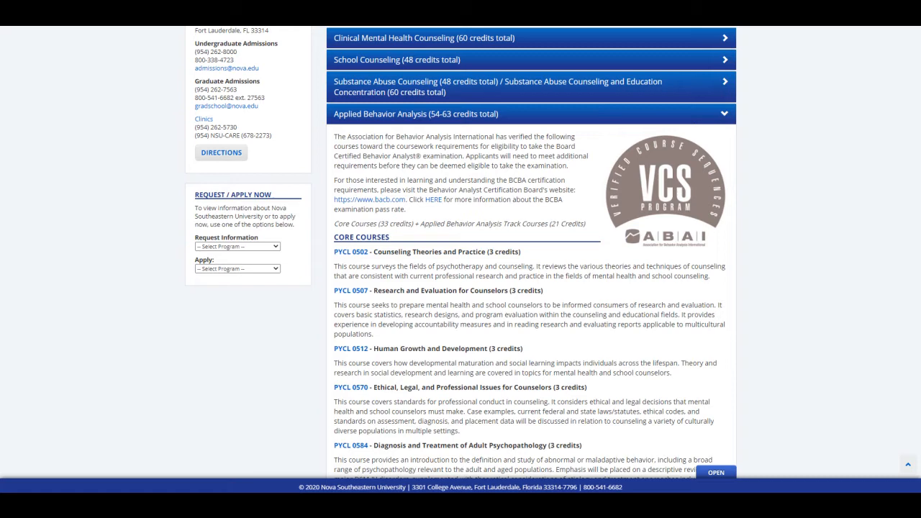
# Step: Scroll down to the Program Description and its Applied Behavior Analysis concentration
pyautogui.scroll(-3)
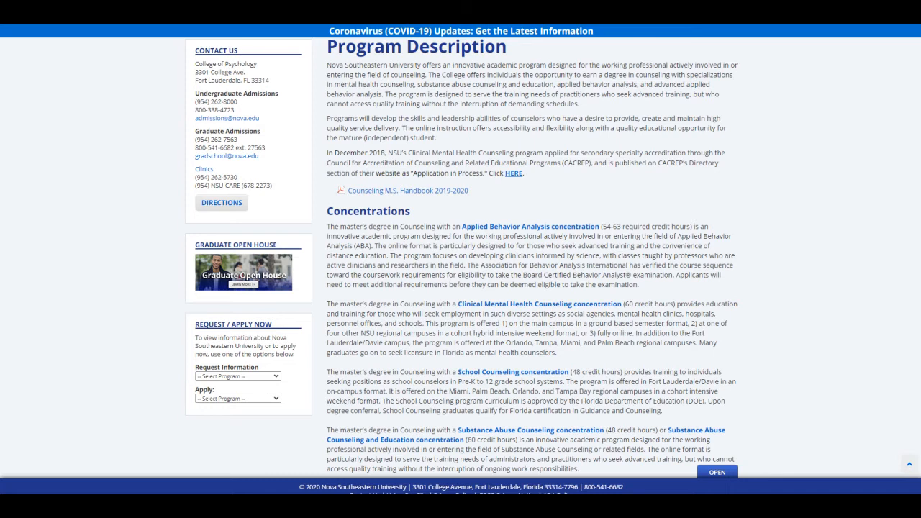
pyautogui.scroll(-3)
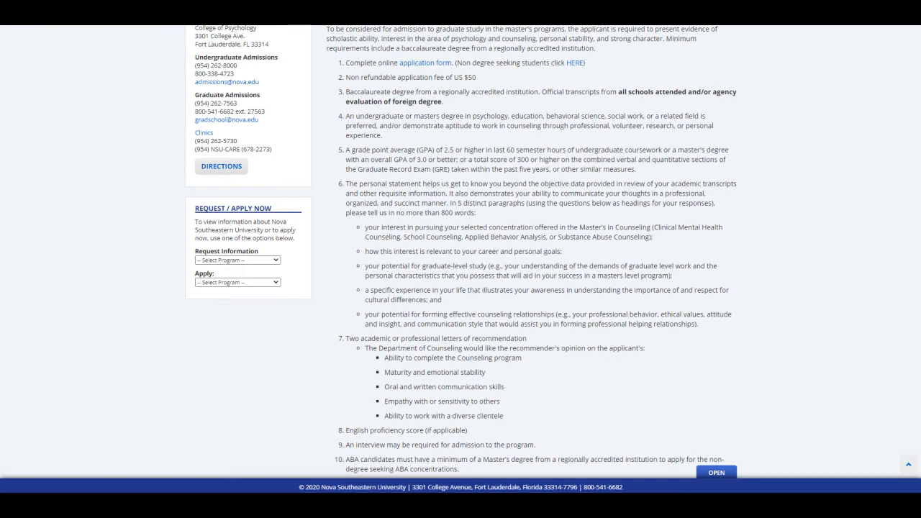
# Step: Scroll through the numbered master's in counseling admission requirements
pyautogui.scroll(-3)
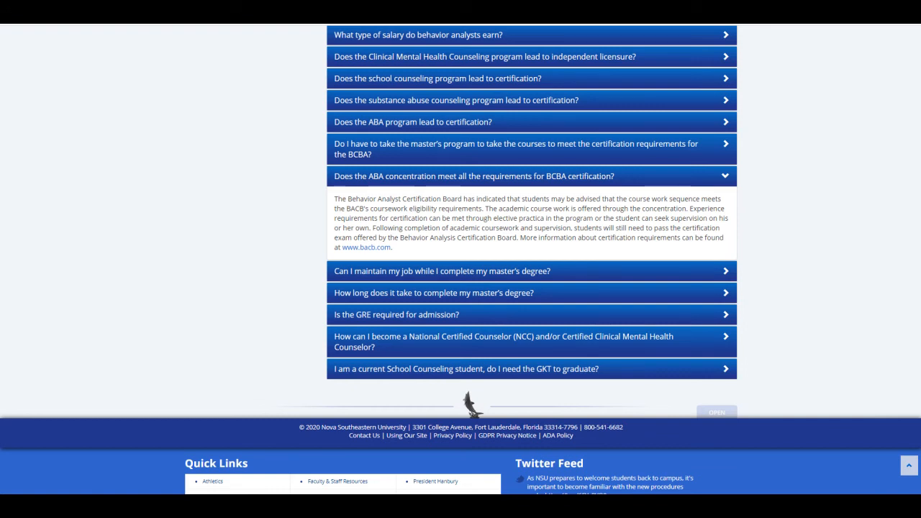
# Step: Return to the top of the M.S. in Counseling Curriculum page
pyautogui.click(213, 141)
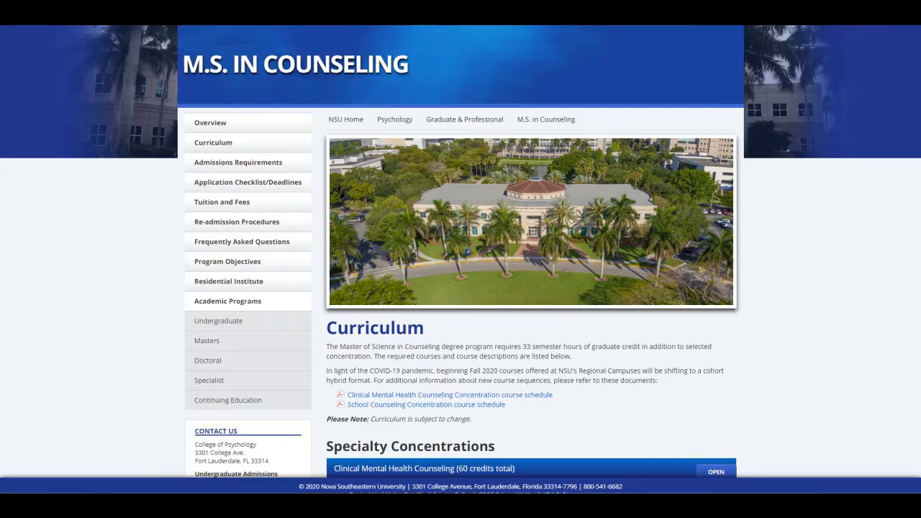